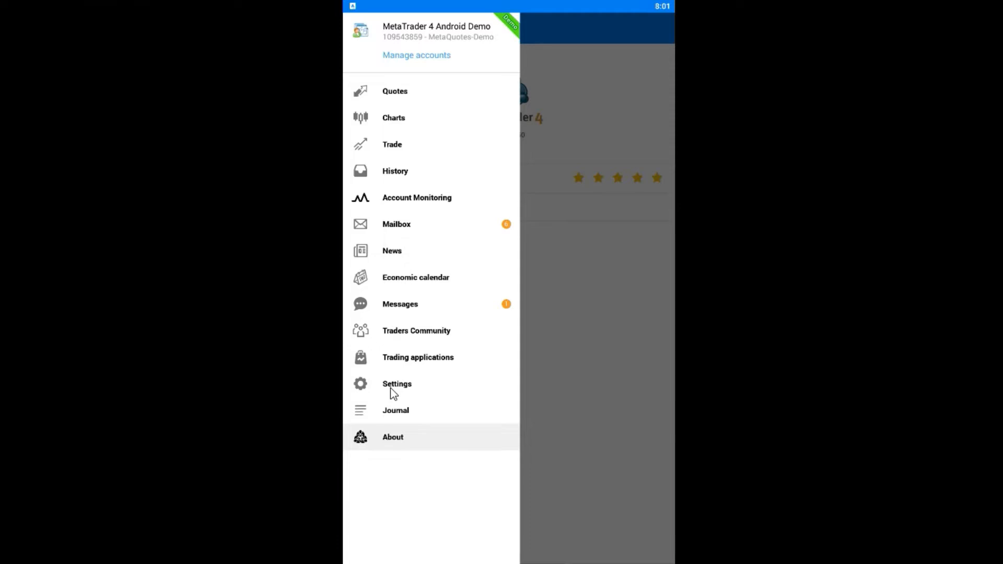
mouse_move(419, 374)
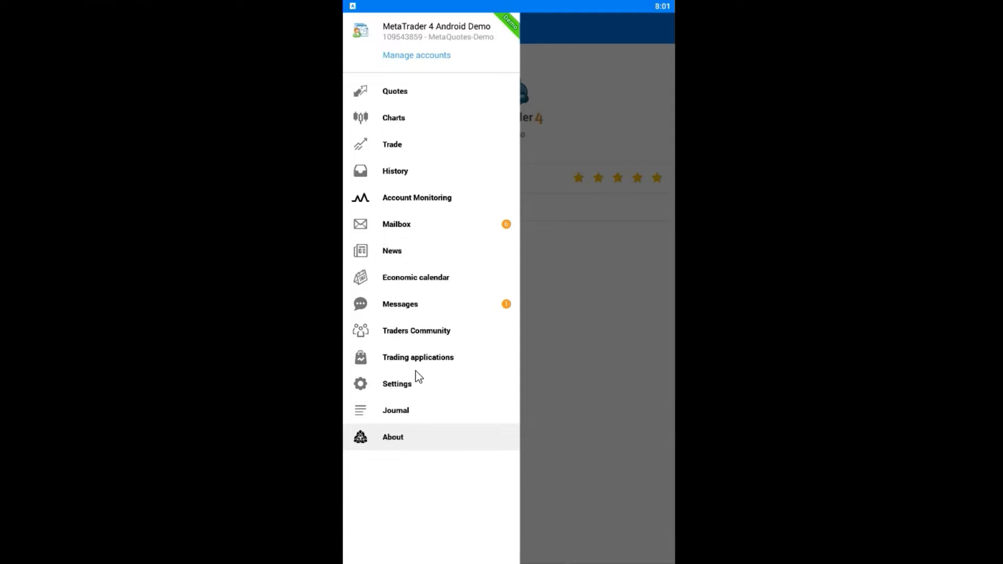
Open Settings from the side navigation drawer.
click(397, 385)
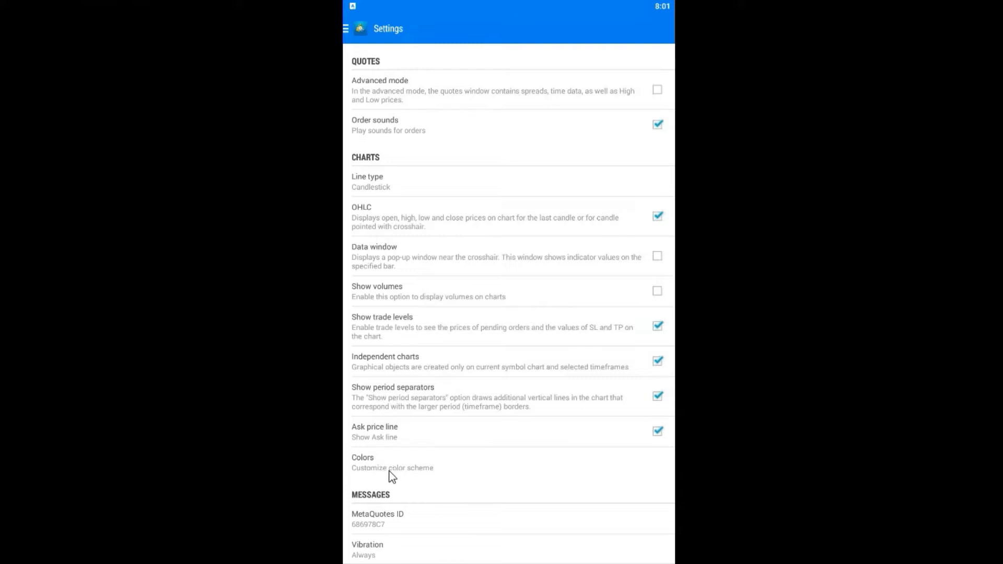
Open the Colors page under Charts to customize the chart colour scheme.
click(391, 464)
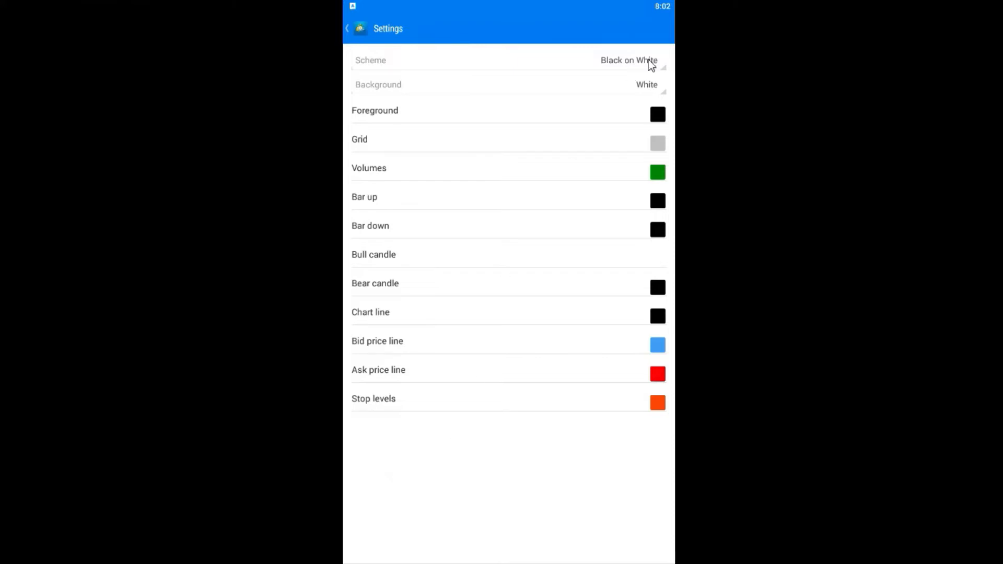
Change the chart Scheme from Black on White to Green on Black.
click(629, 59)
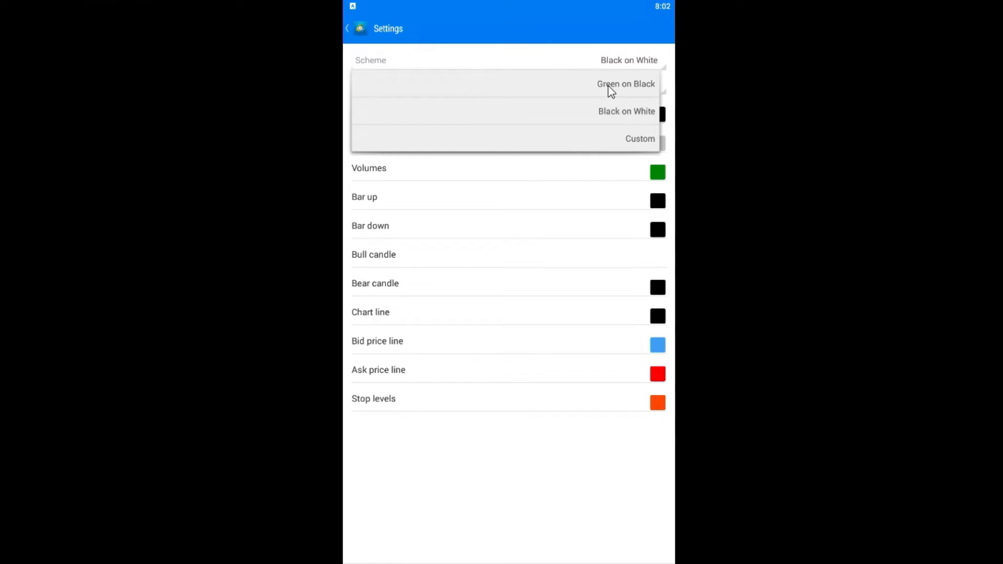
click(625, 84)
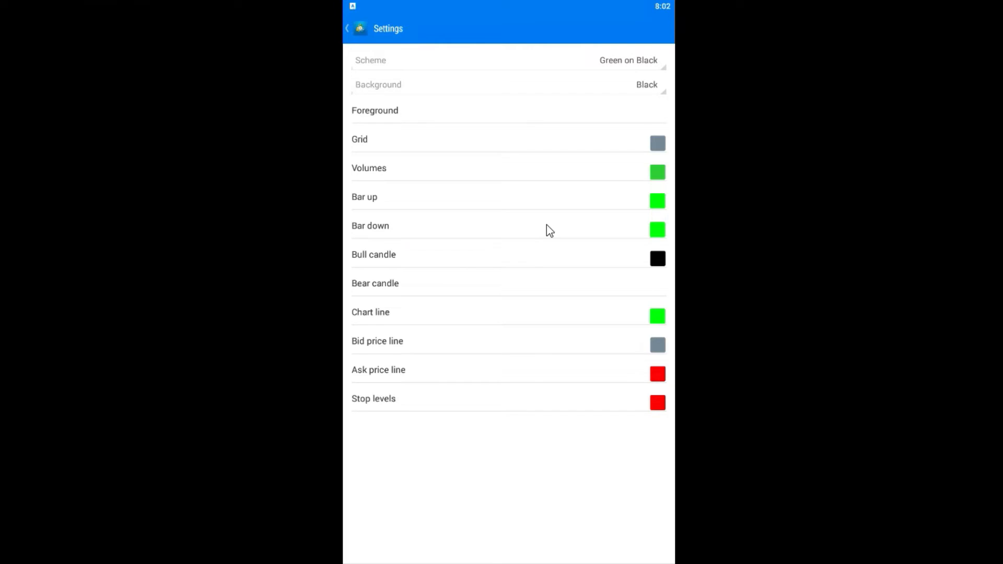
mouse_move(529, 224)
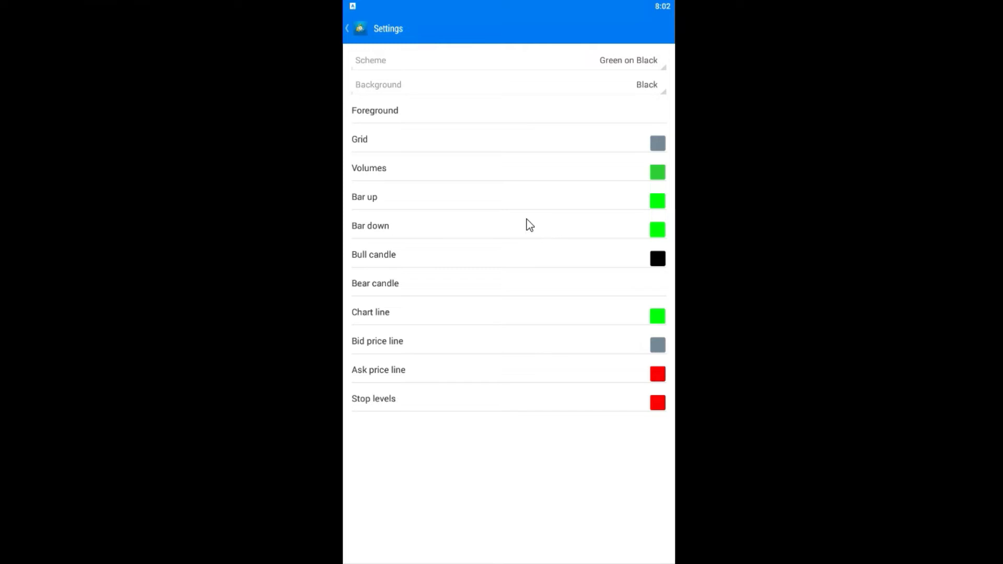
mouse_move(549, 216)
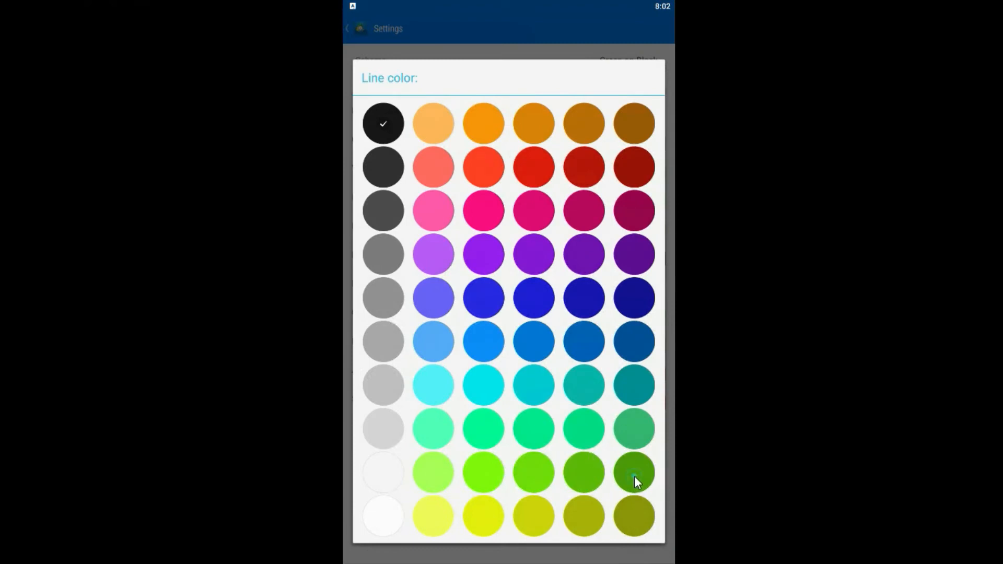
Set bull candles to dark green and bear candles to dark red, then go back to Settings.
click(632, 473)
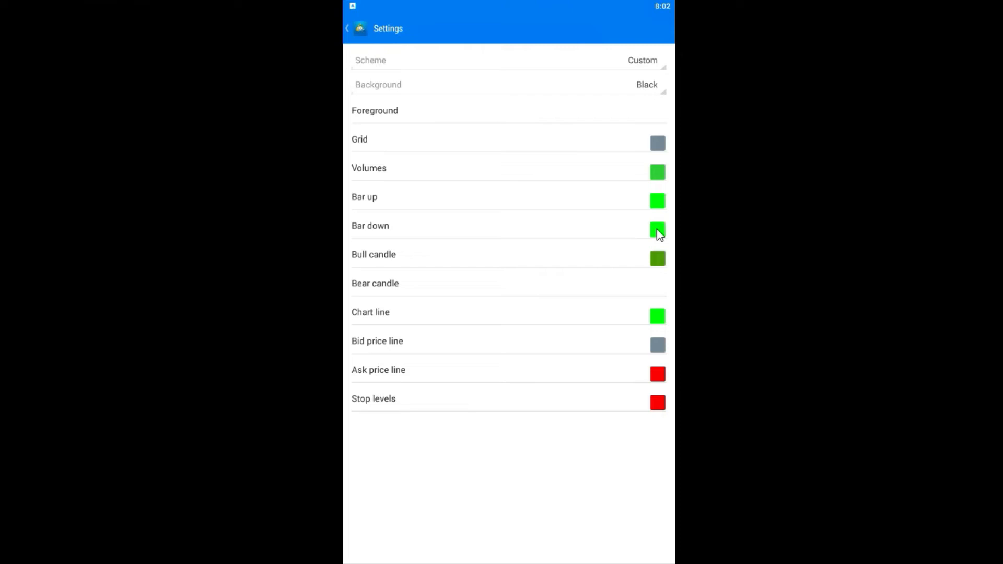
click(658, 230)
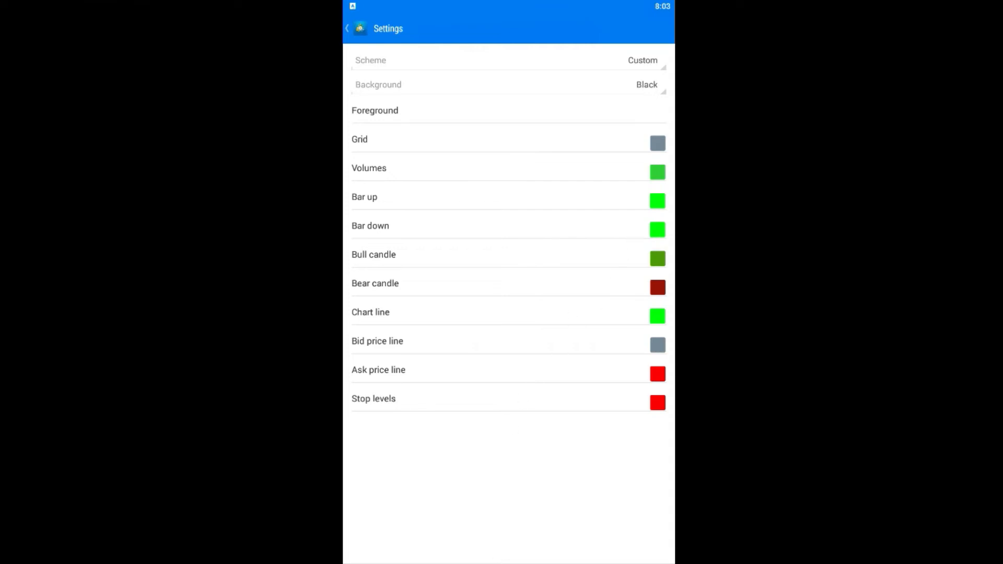
click(348, 28)
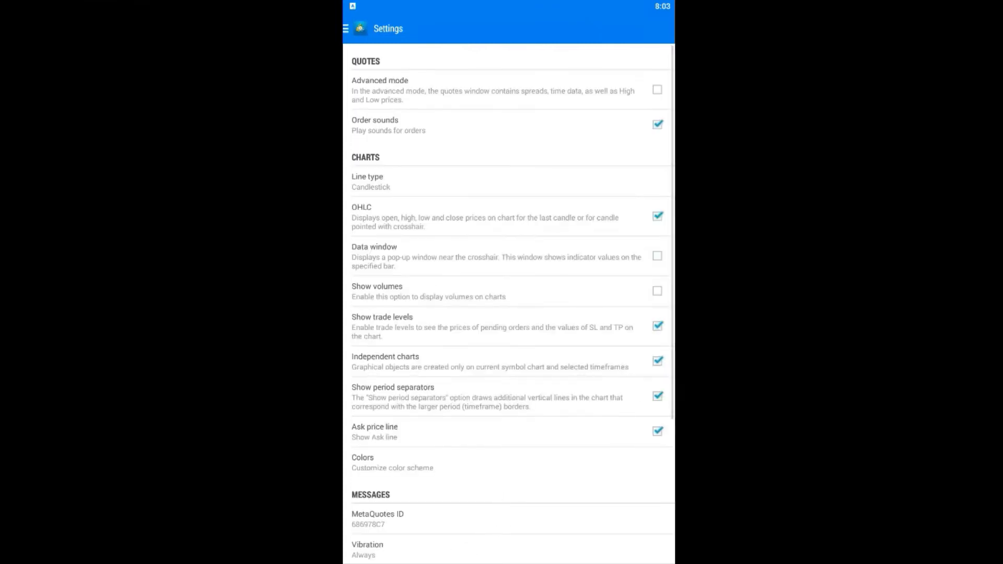